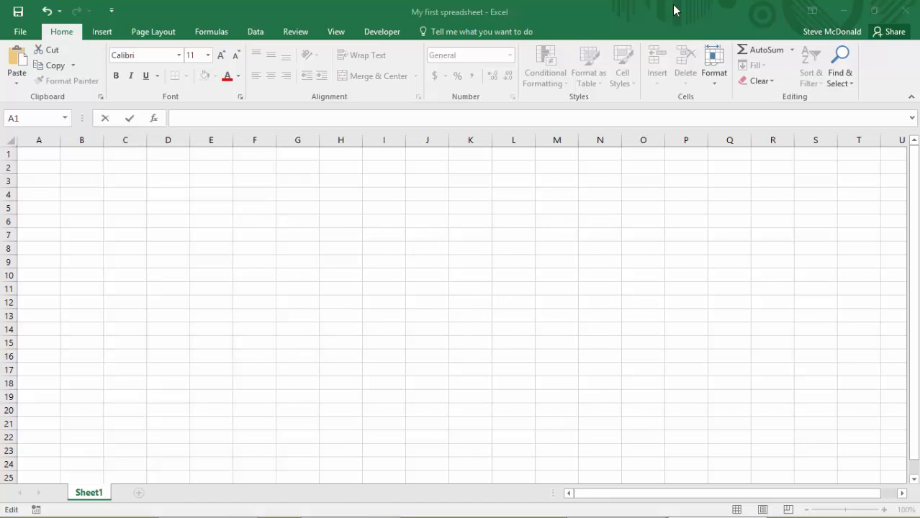
Show the File menu's New screen with the template gallery
{"action": "left_click", "coordinate": [20, 31]}
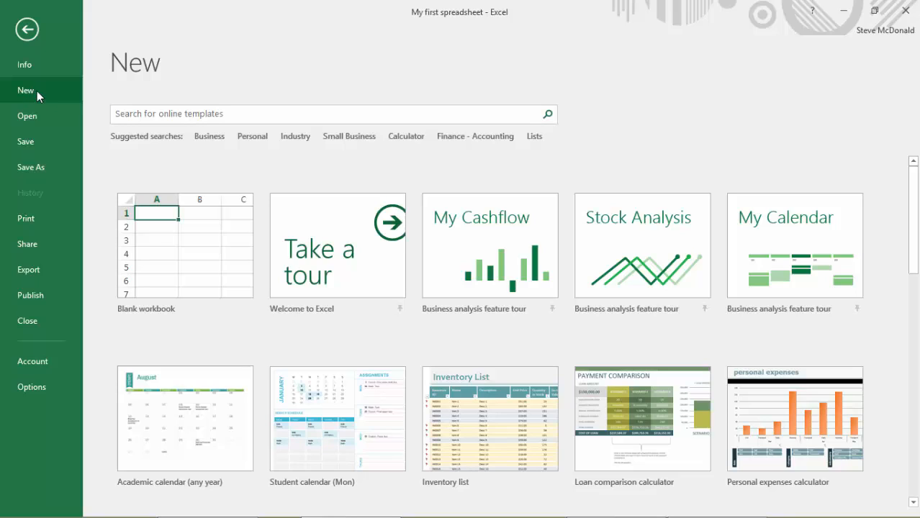
{"action": "mouse_move", "coordinate": [185, 248]}
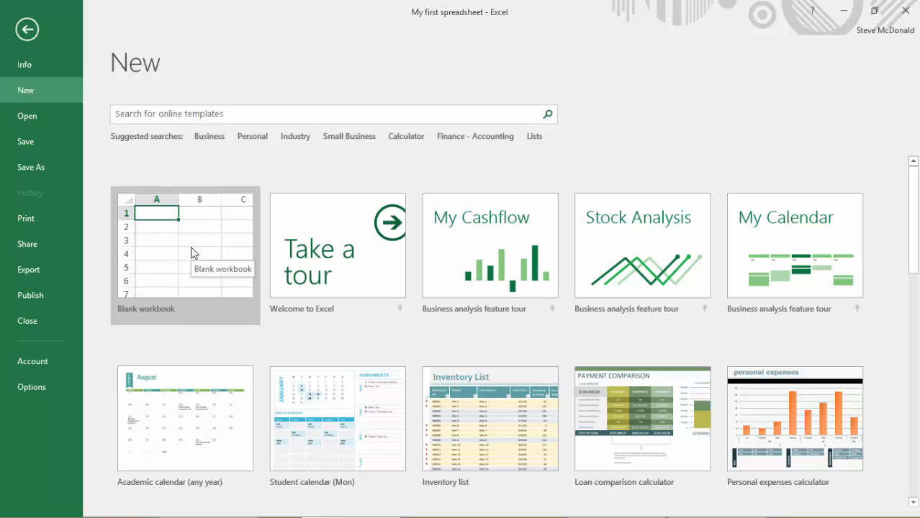
Create a blank workbook and enter 'hello' in cell A1
{"action": "left_click", "coordinate": [185, 256]}
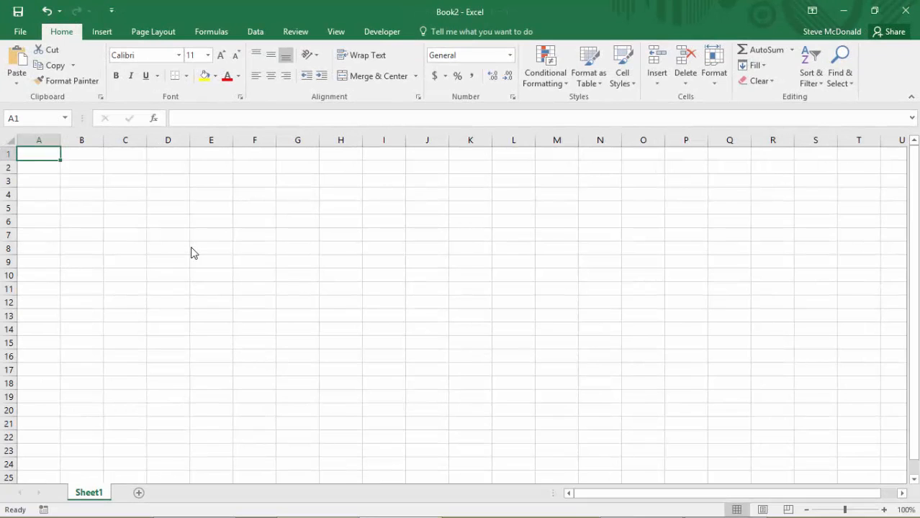
{"action": "mouse_move", "coordinate": [191, 247]}
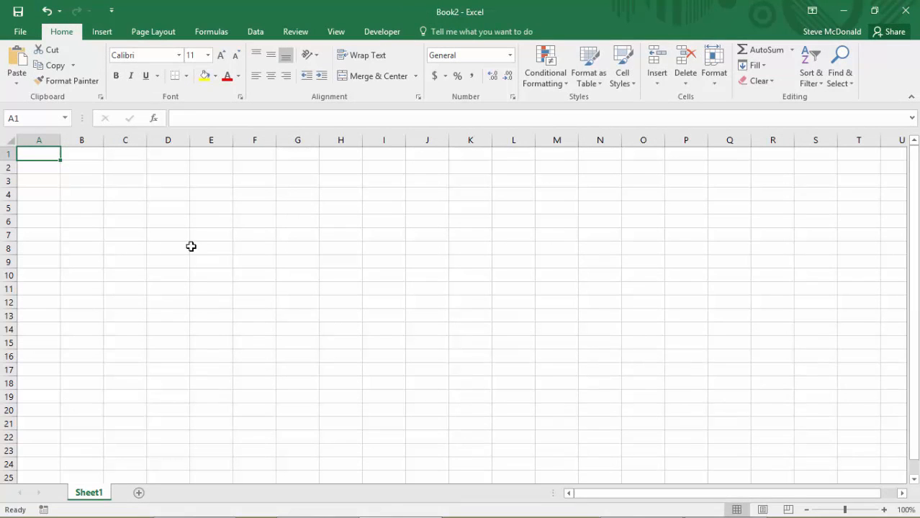
{"action": "mouse_move", "coordinate": [83, 189]}
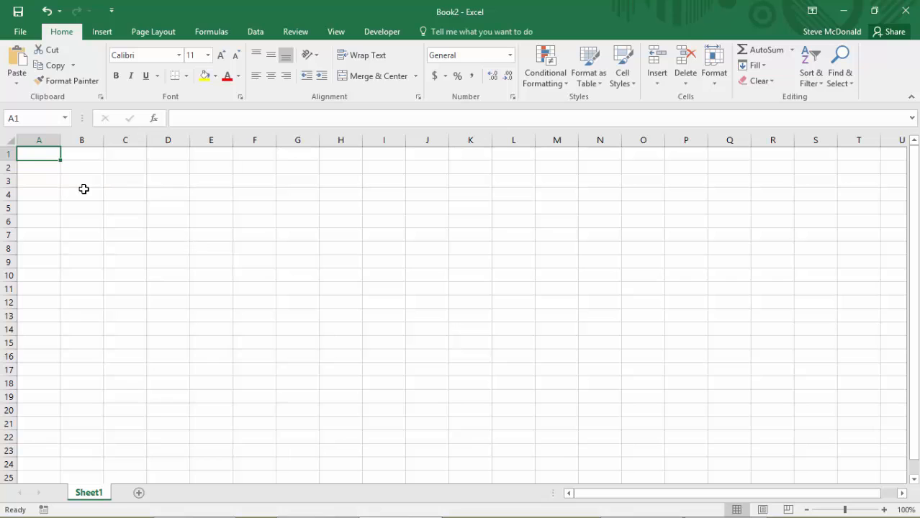
{"action": "type", "text": "hello"}
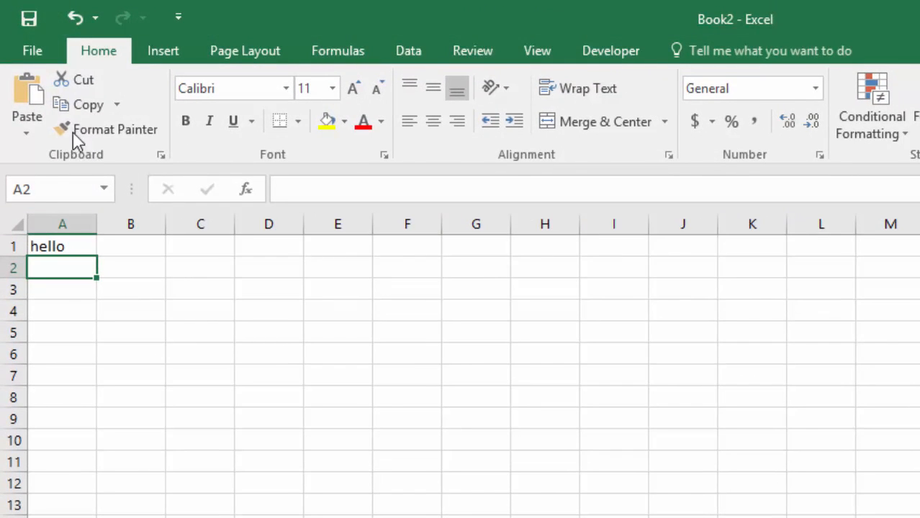
Reach Save As with This PC selected, listing Desktop and Documents
{"action": "left_click", "coordinate": [31, 50]}
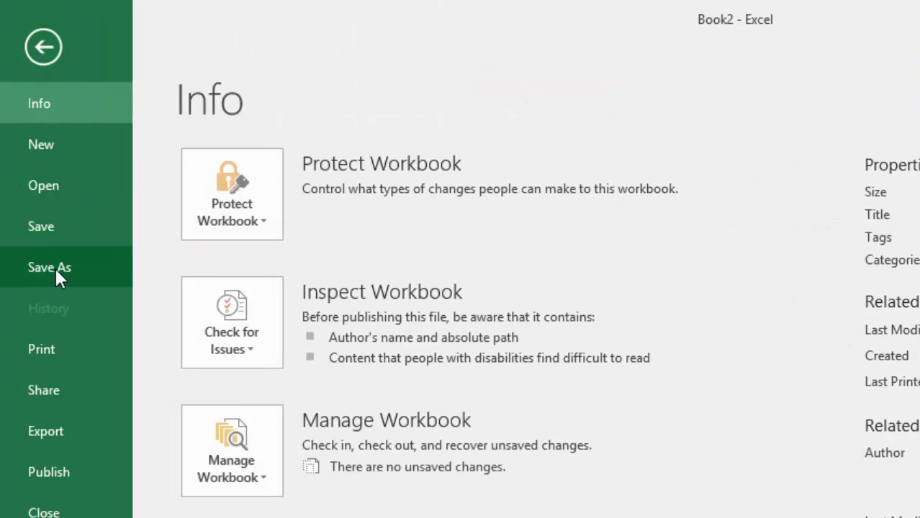
{"action": "left_click", "coordinate": [49, 267]}
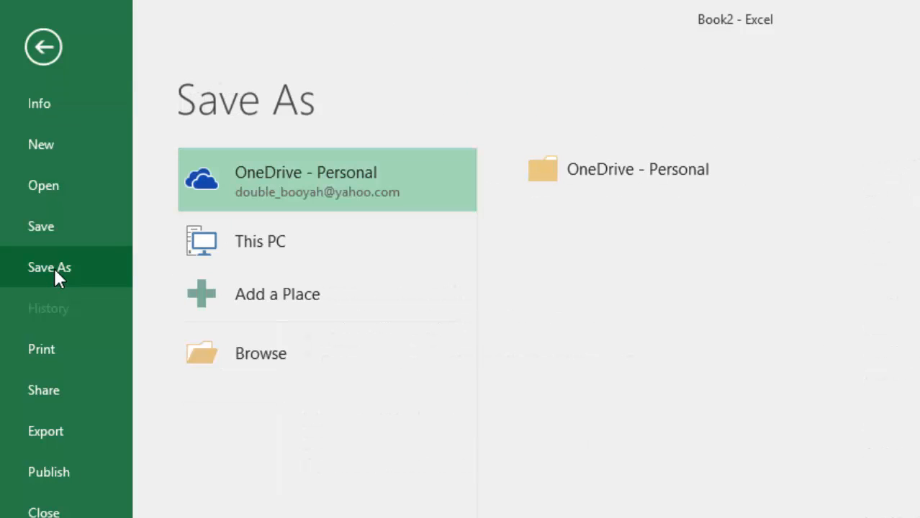
{"action": "mouse_move", "coordinate": [58, 280]}
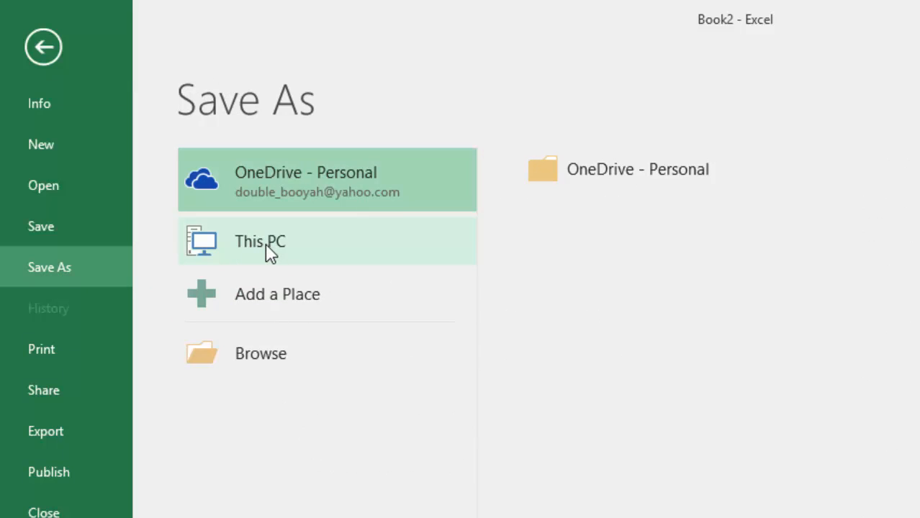
{"action": "left_click", "coordinate": [259, 241]}
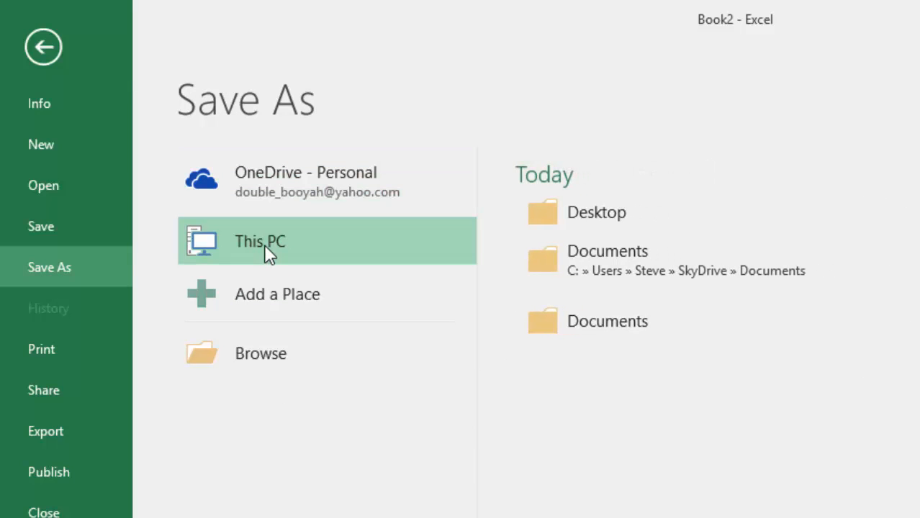
{"action": "mouse_move", "coordinate": [606, 321]}
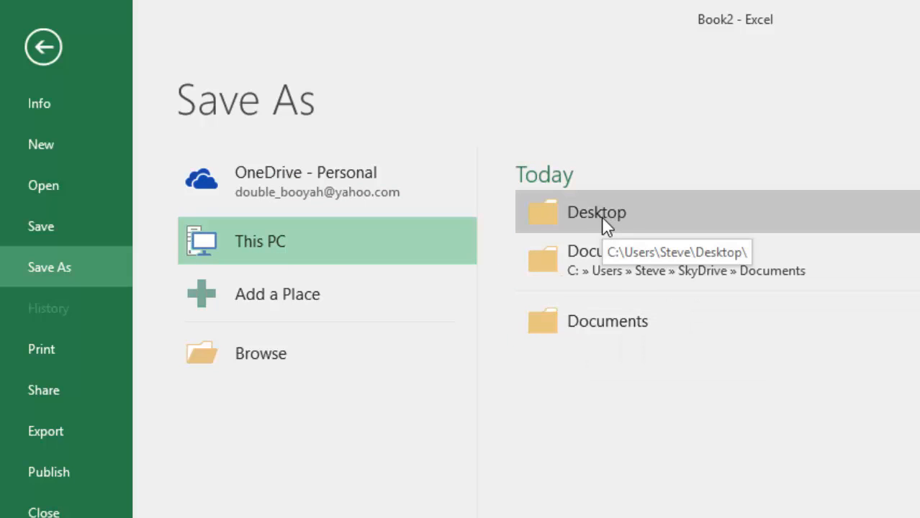
{"action": "mouse_move", "coordinate": [358, 249]}
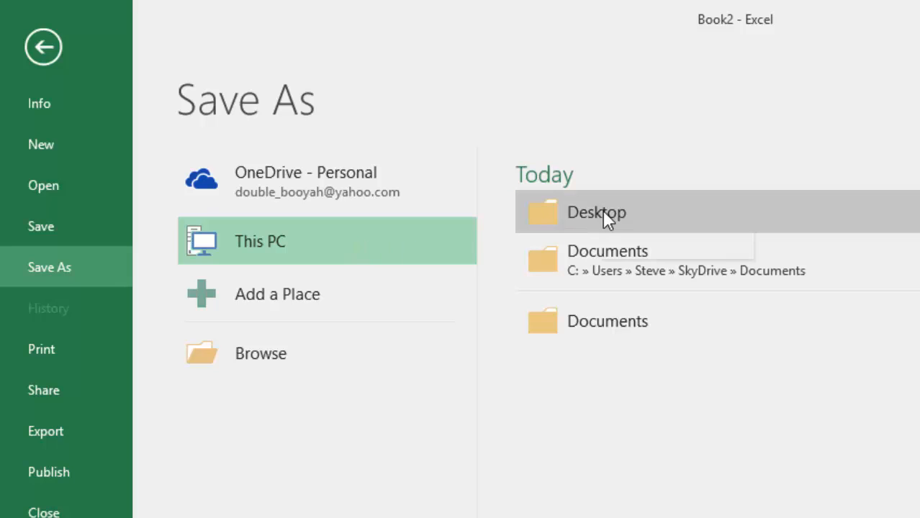
{"action": "mouse_move", "coordinate": [596, 213]}
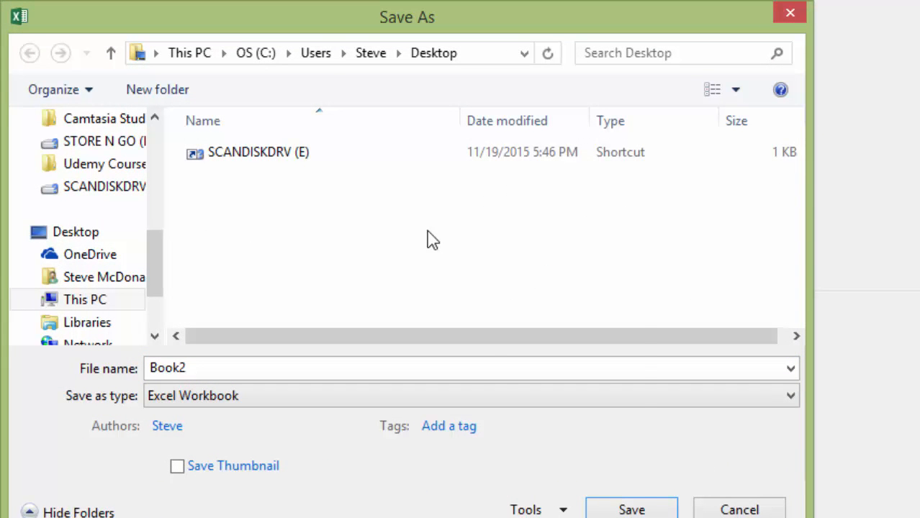
Make a new Desktop folder named 'Excel Files' and select the file name for renaming
{"action": "right_click", "coordinate": [428, 239]}
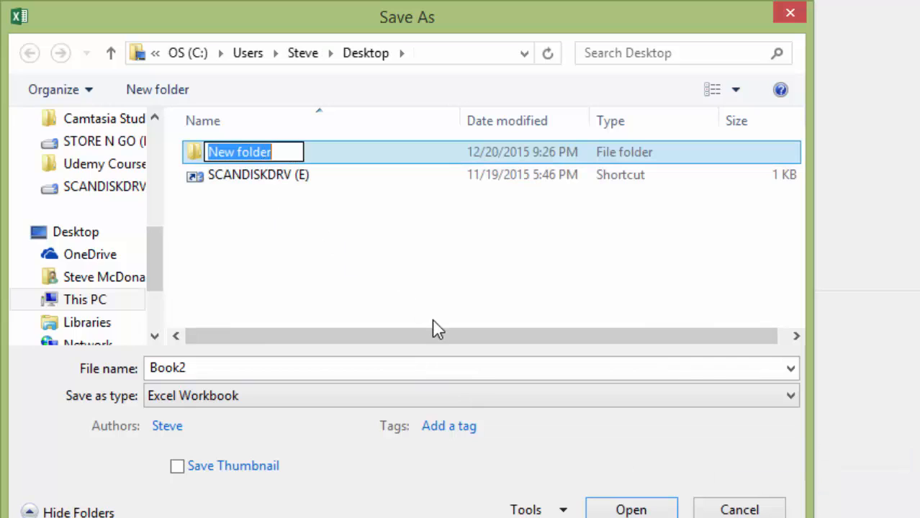
{"action": "type", "text": "Excel Files"}
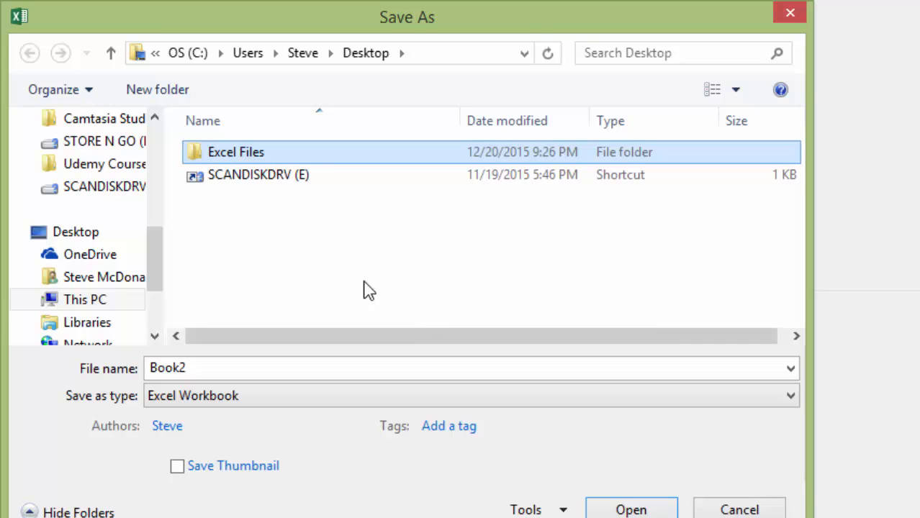
{"action": "left_click", "coordinate": [250, 368]}
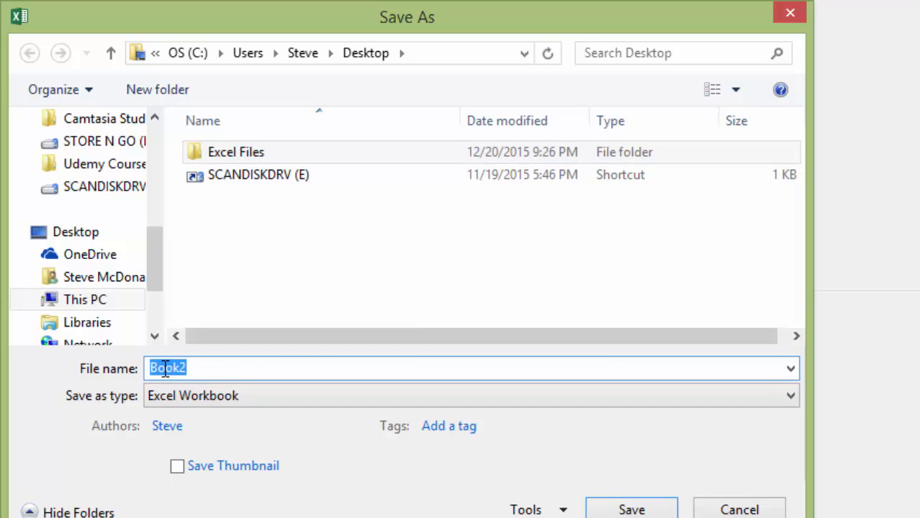
Name the workbook 'My First Spreadsheet' and save it
{"action": "type", "text": "My First Spreadsheet"}
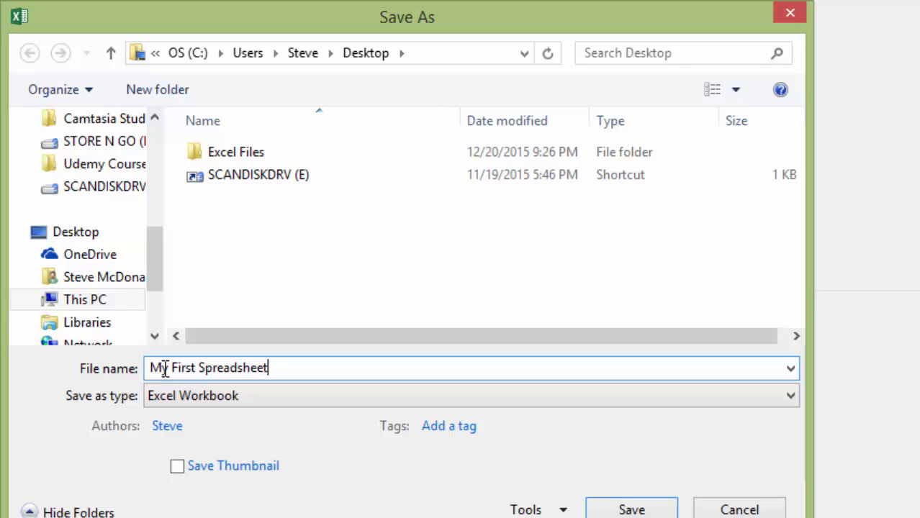
{"action": "left_click", "coordinate": [631, 508]}
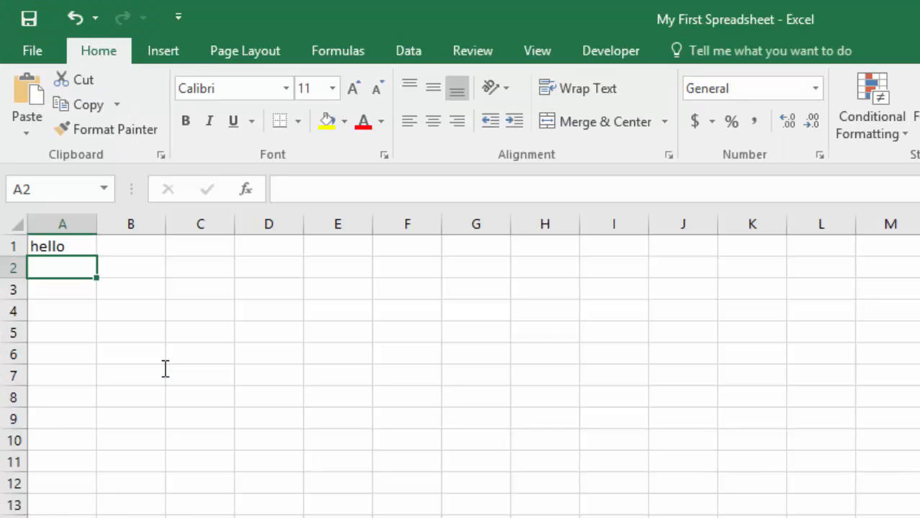
{"action": "mouse_move", "coordinate": [684, 40]}
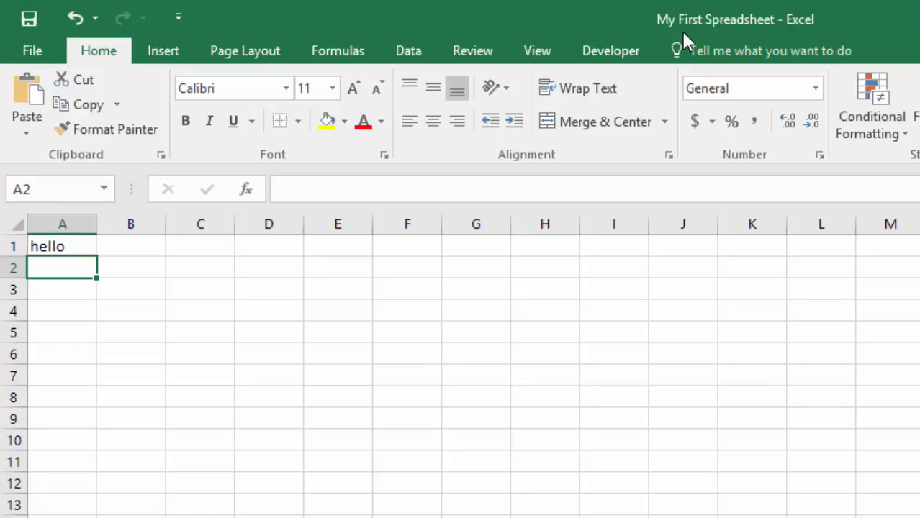
{"action": "mouse_move", "coordinate": [802, 40]}
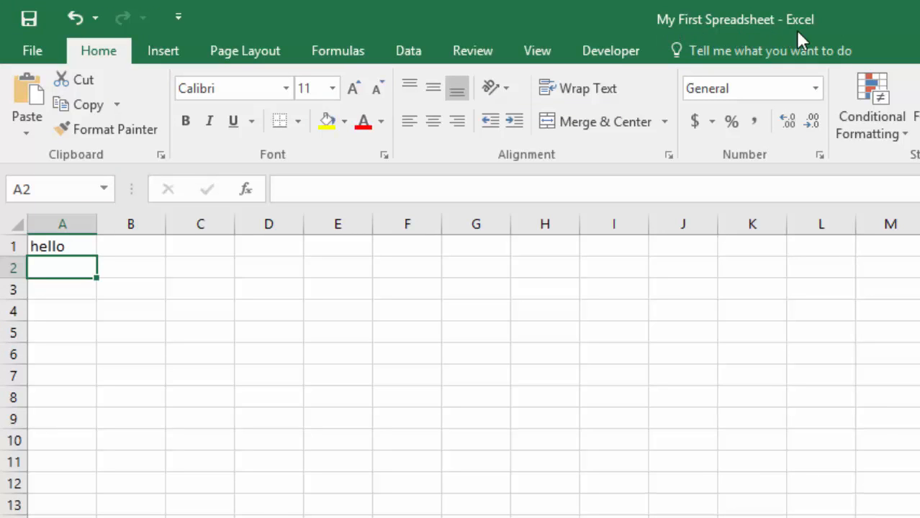
{"action": "mouse_move", "coordinate": [454, 353]}
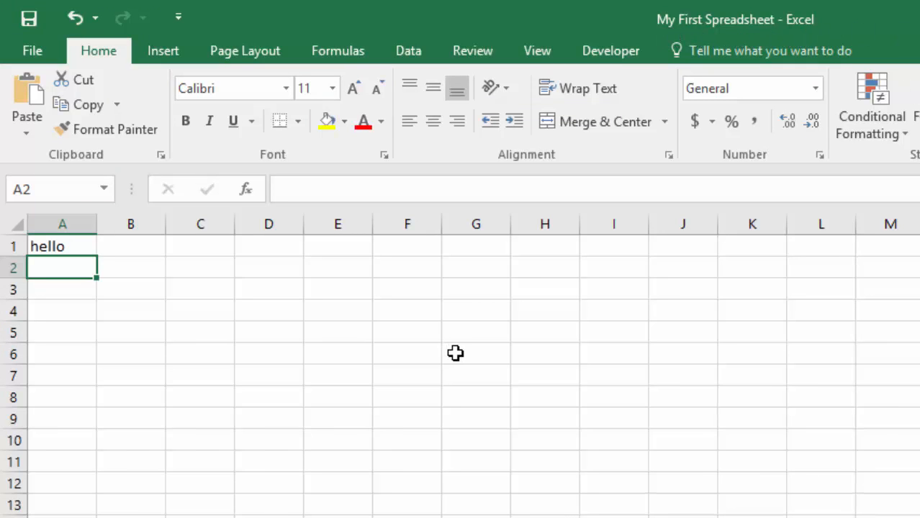
{"action": "mouse_move", "coordinate": [452, 353]}
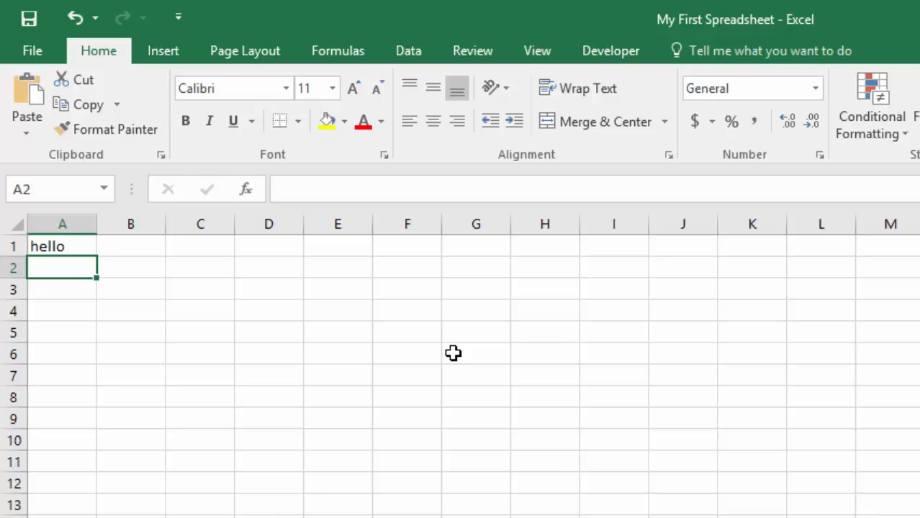